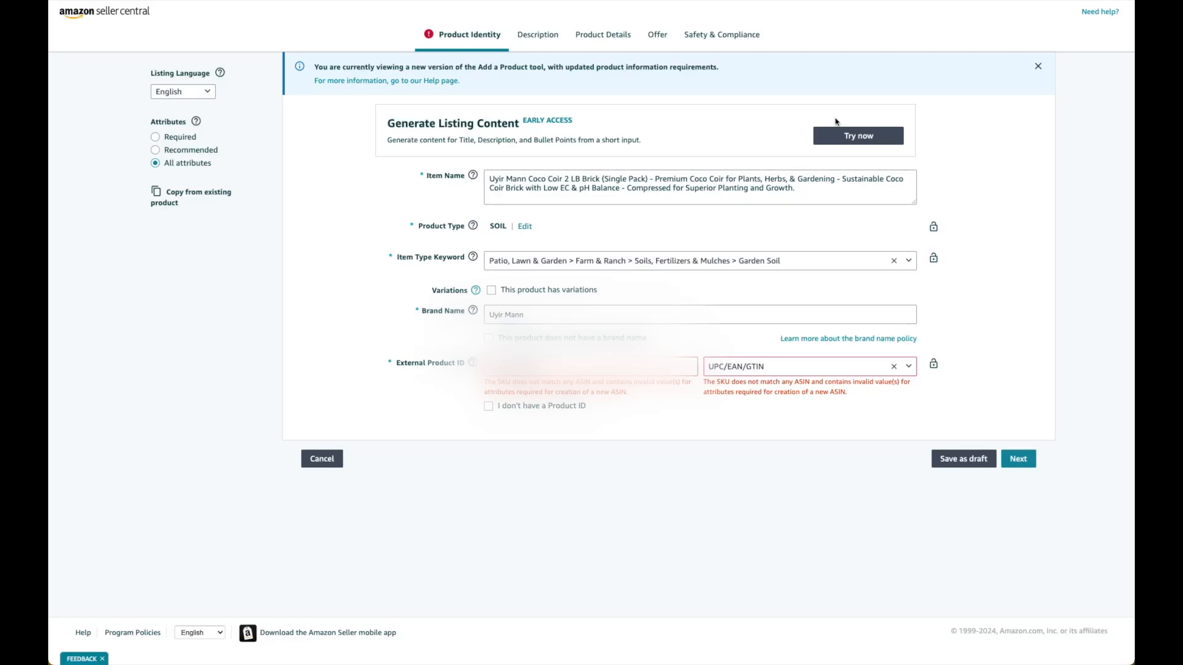
mouse_move(762, 156)
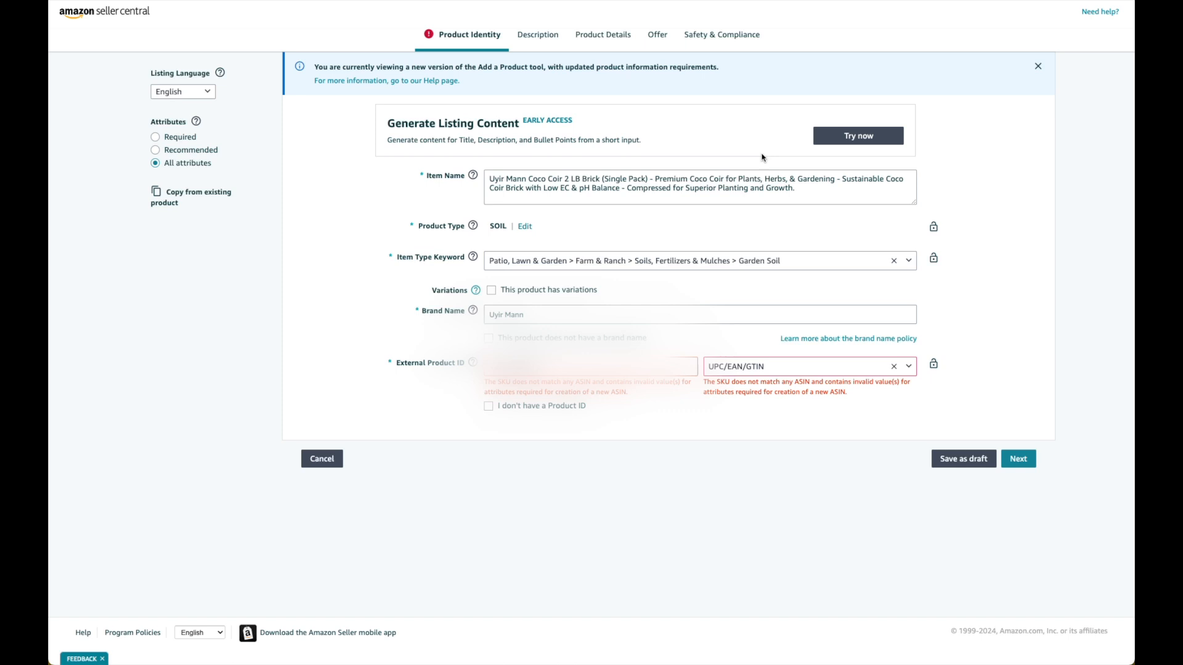
mouse_move(976, 156)
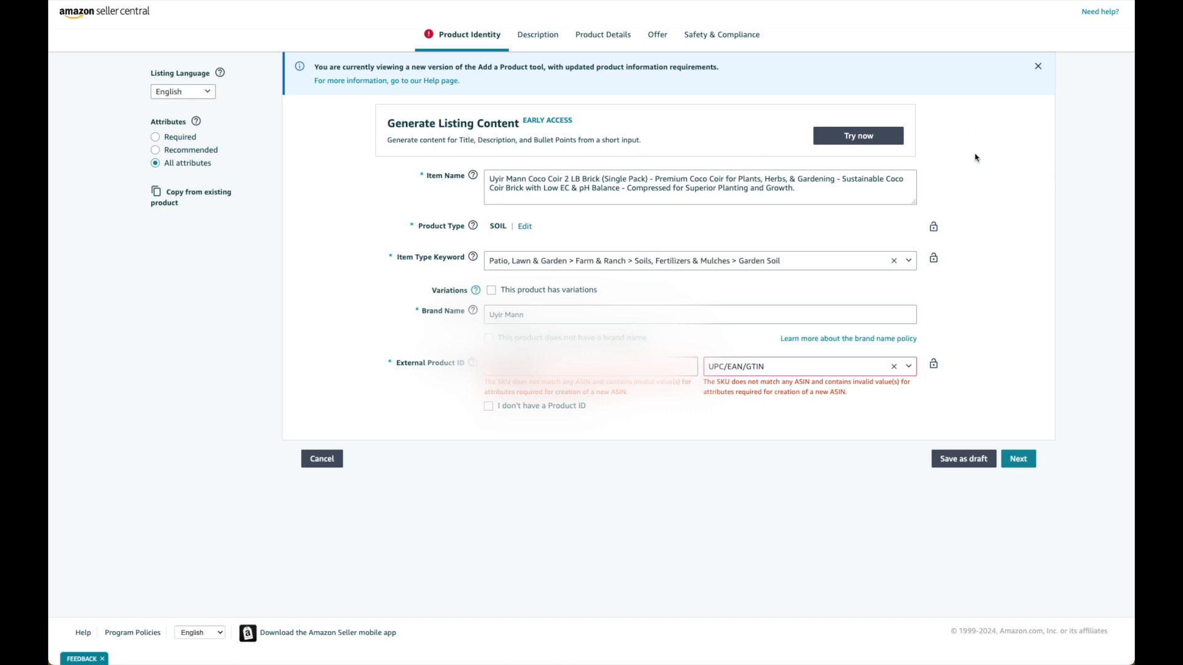
mouse_move(603, 308)
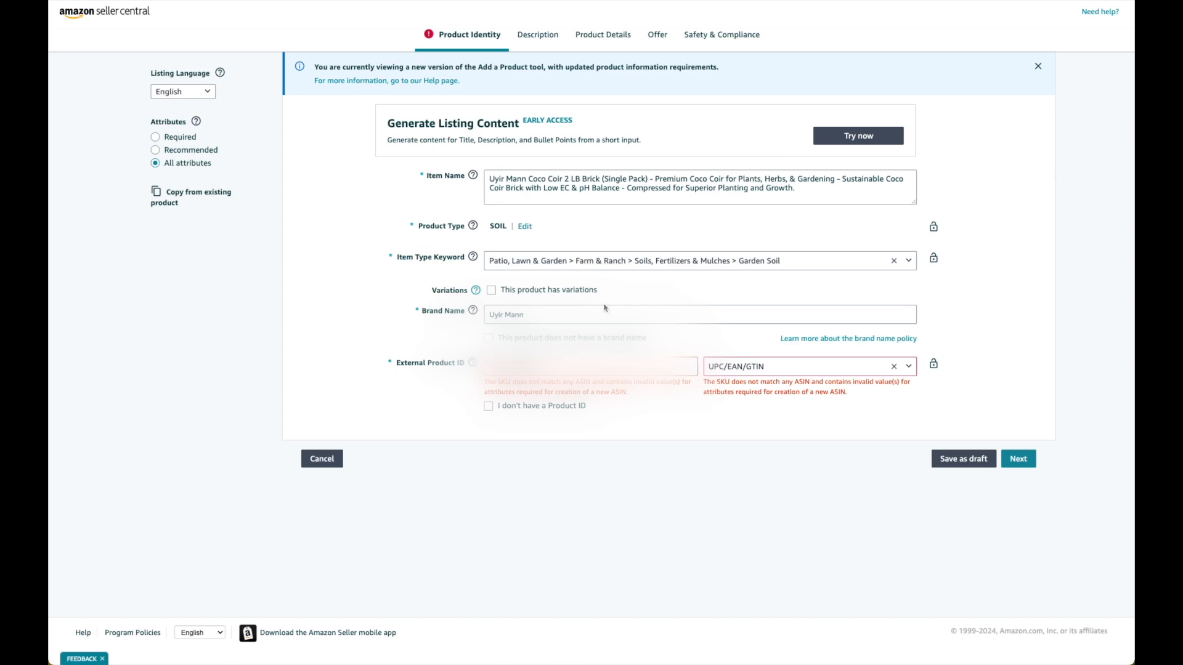
mouse_move(451, 191)
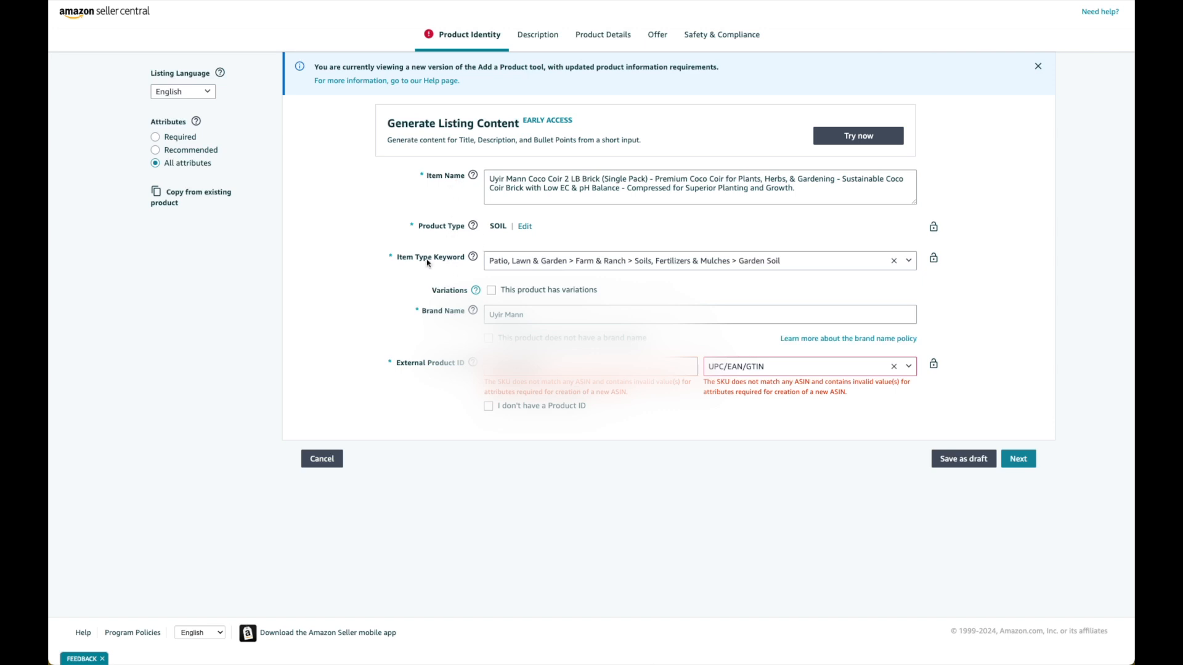
mouse_move(1077, 206)
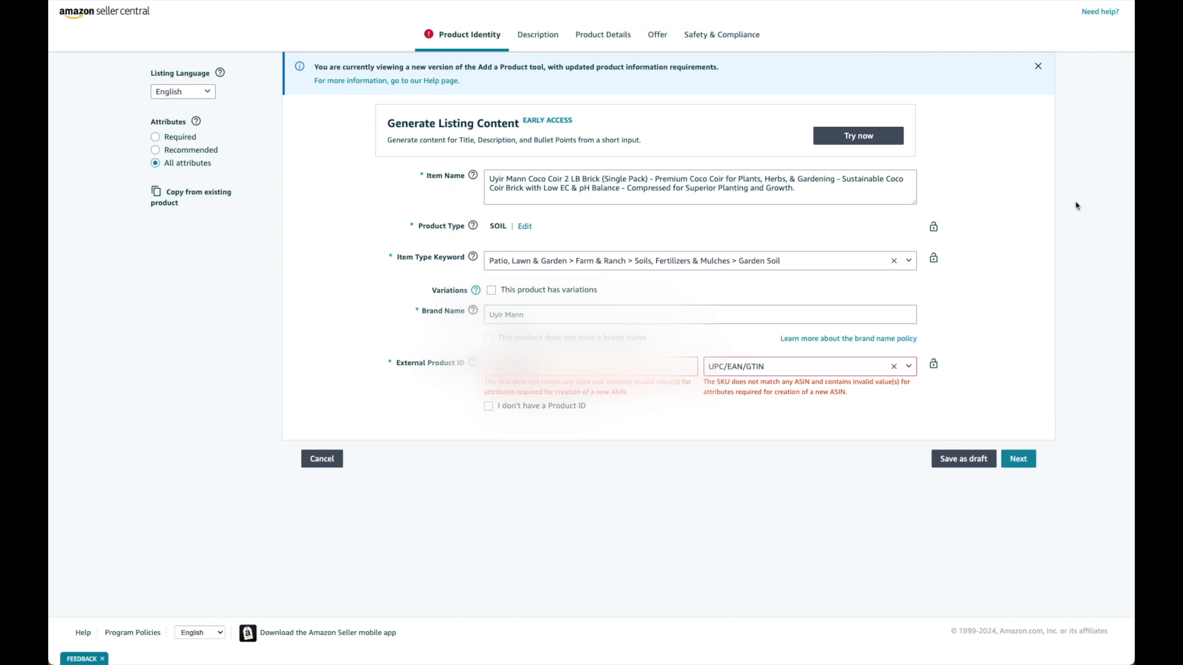
mouse_move(404, 371)
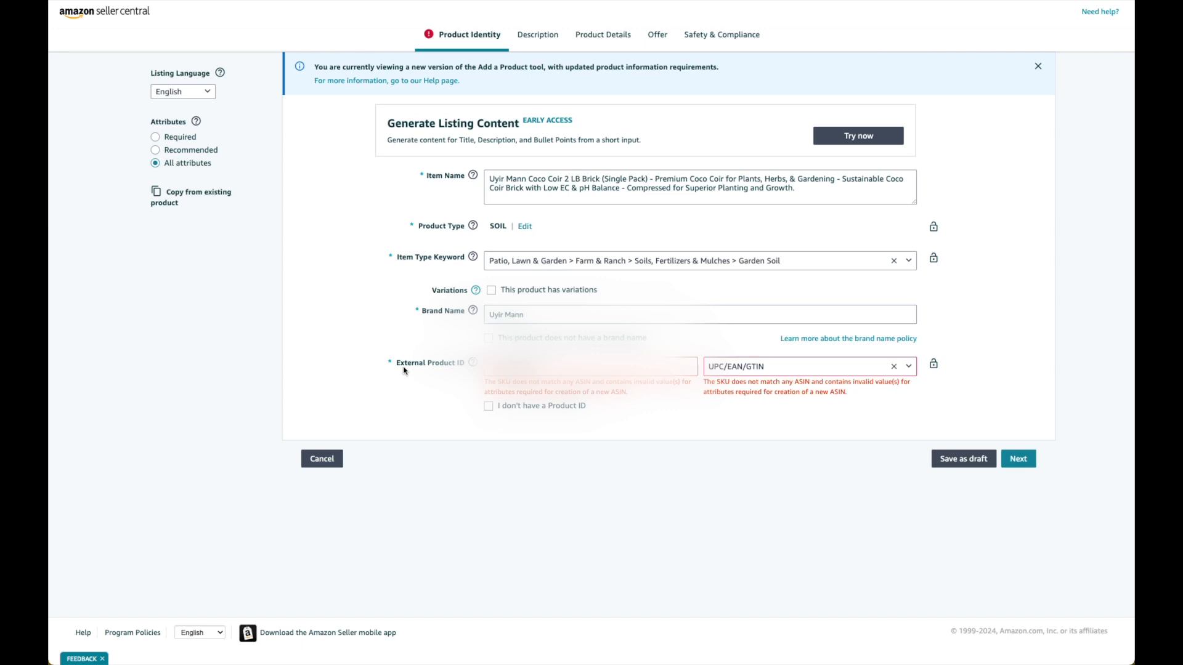
mouse_move(458, 371)
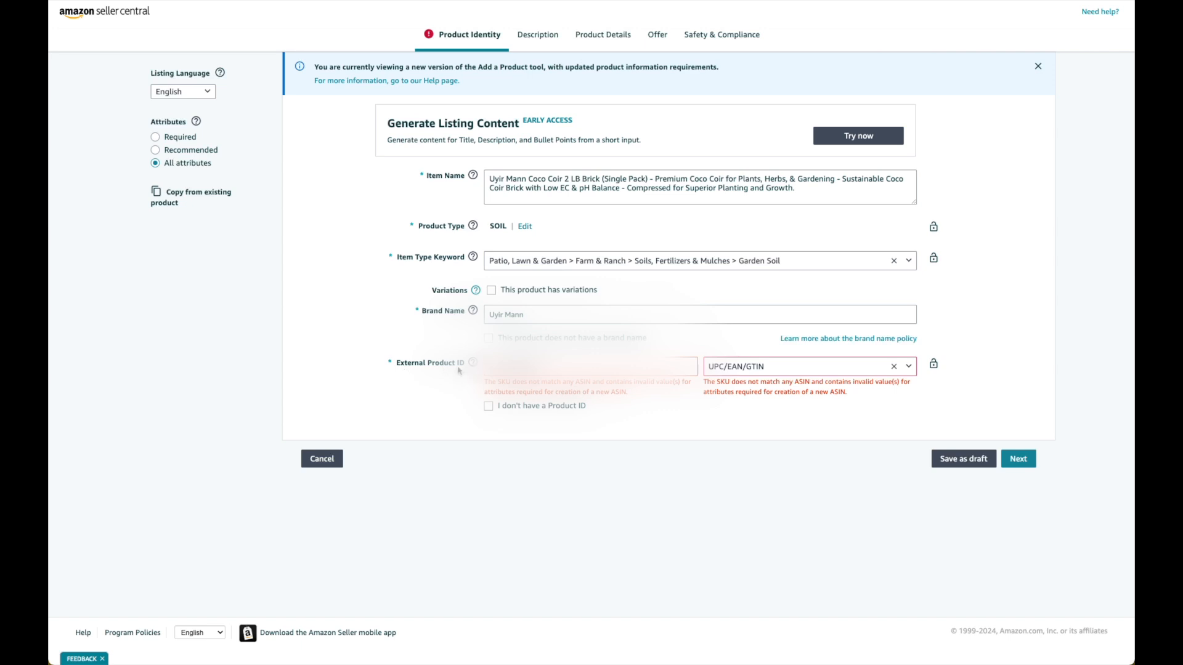
mouse_move(528, 391)
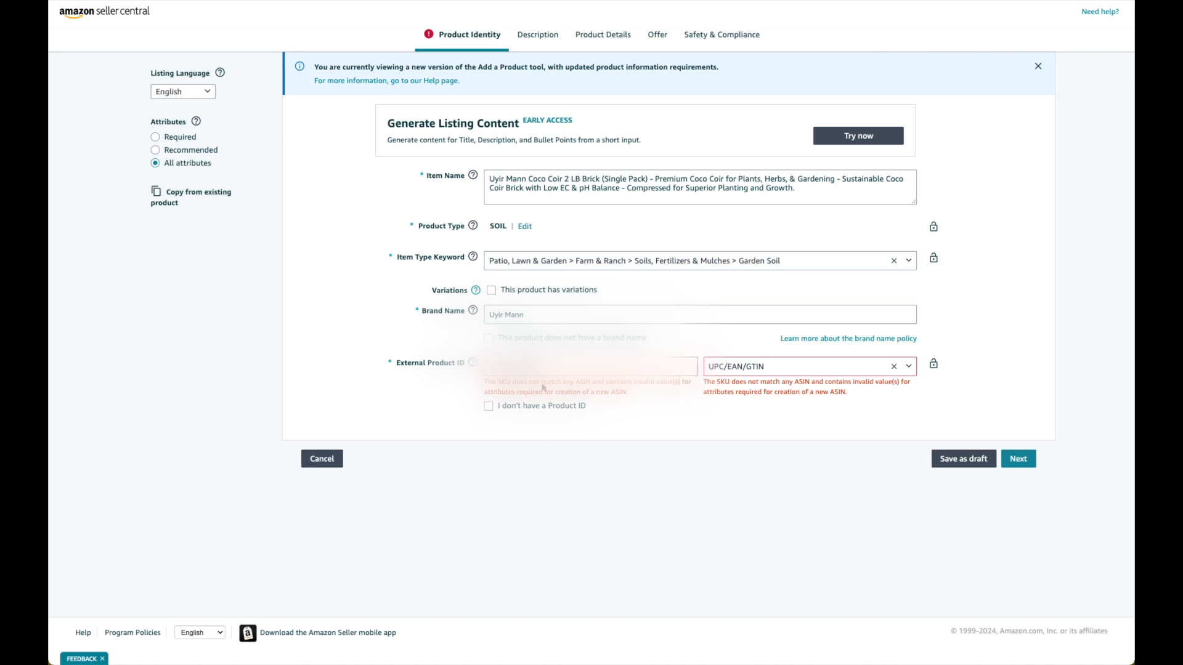
mouse_move(579, 391)
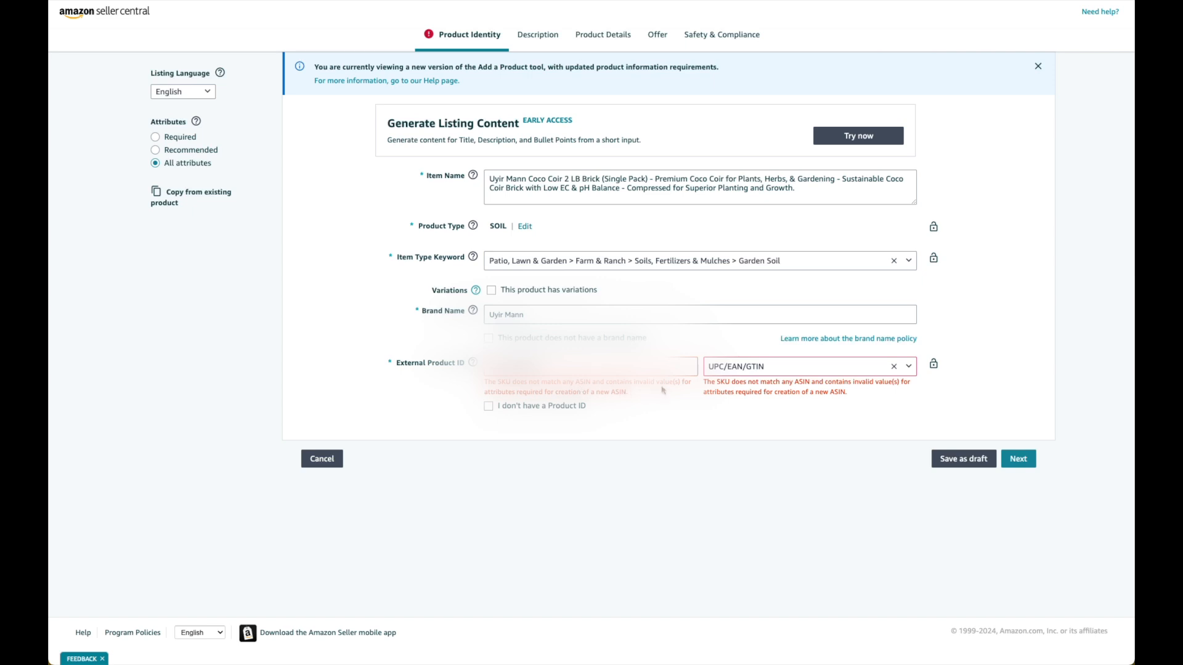
mouse_move(638, 394)
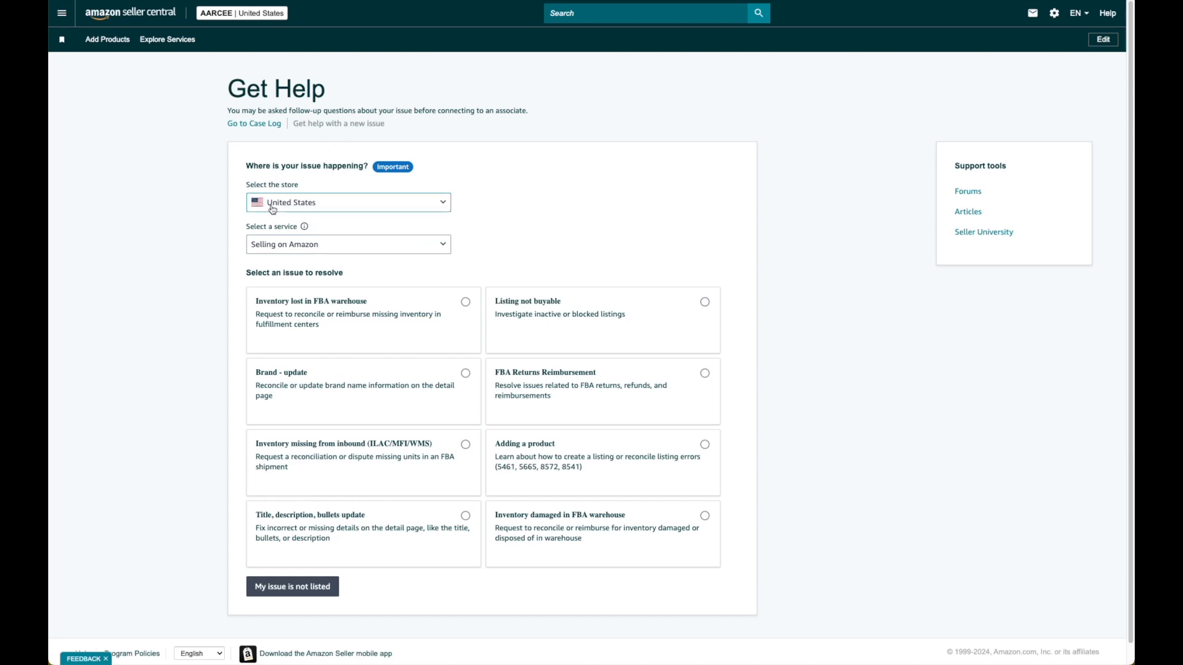
mouse_move(235, 255)
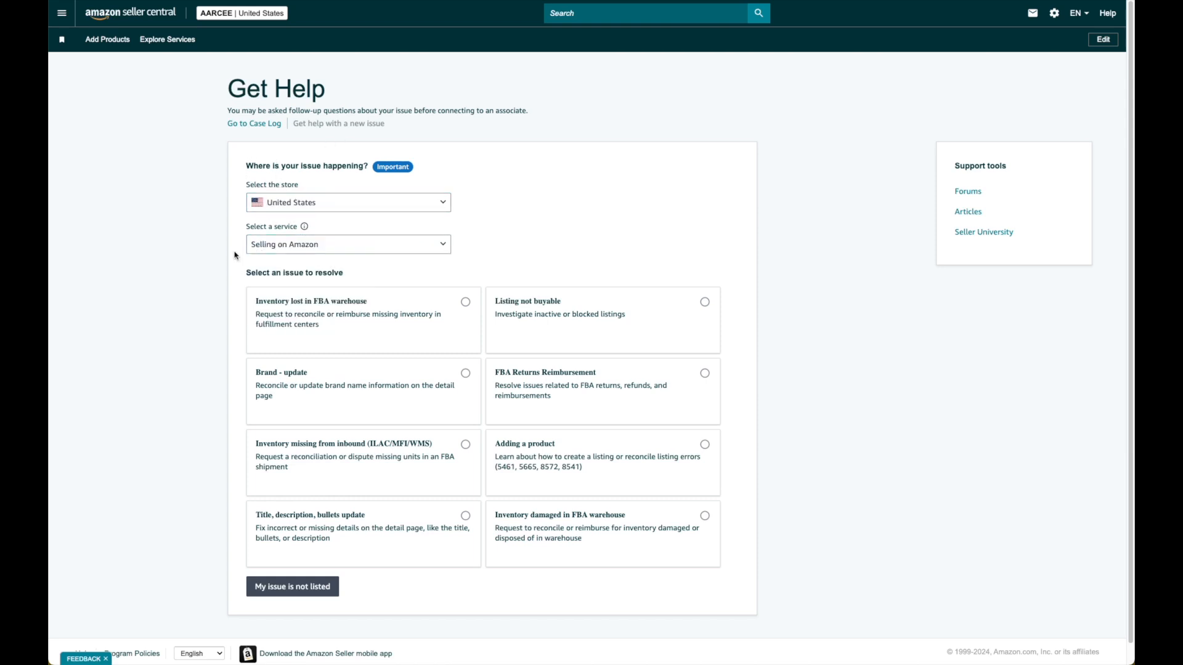
mouse_move(356, 482)
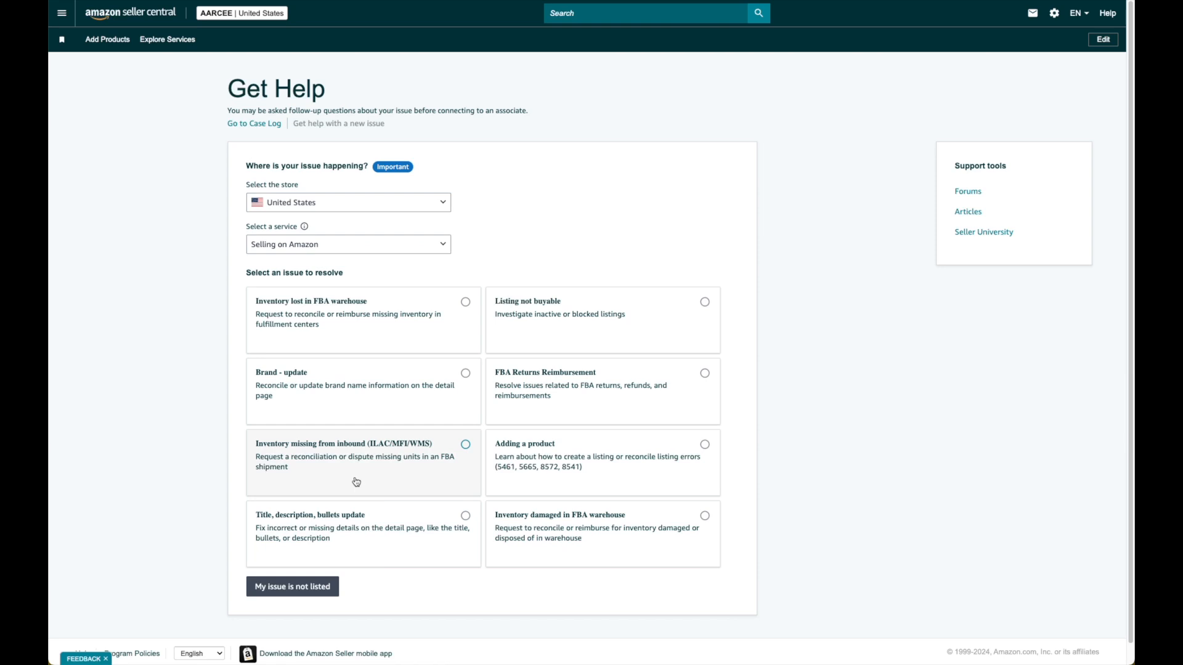
mouse_move(719, 482)
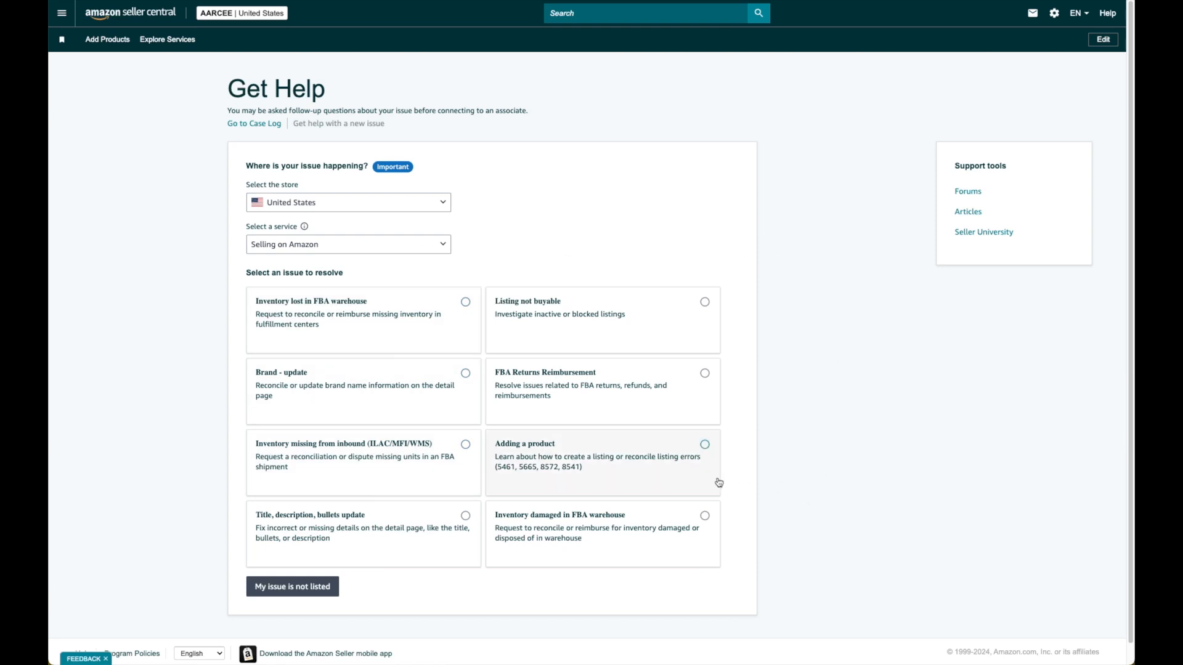
mouse_move(513, 472)
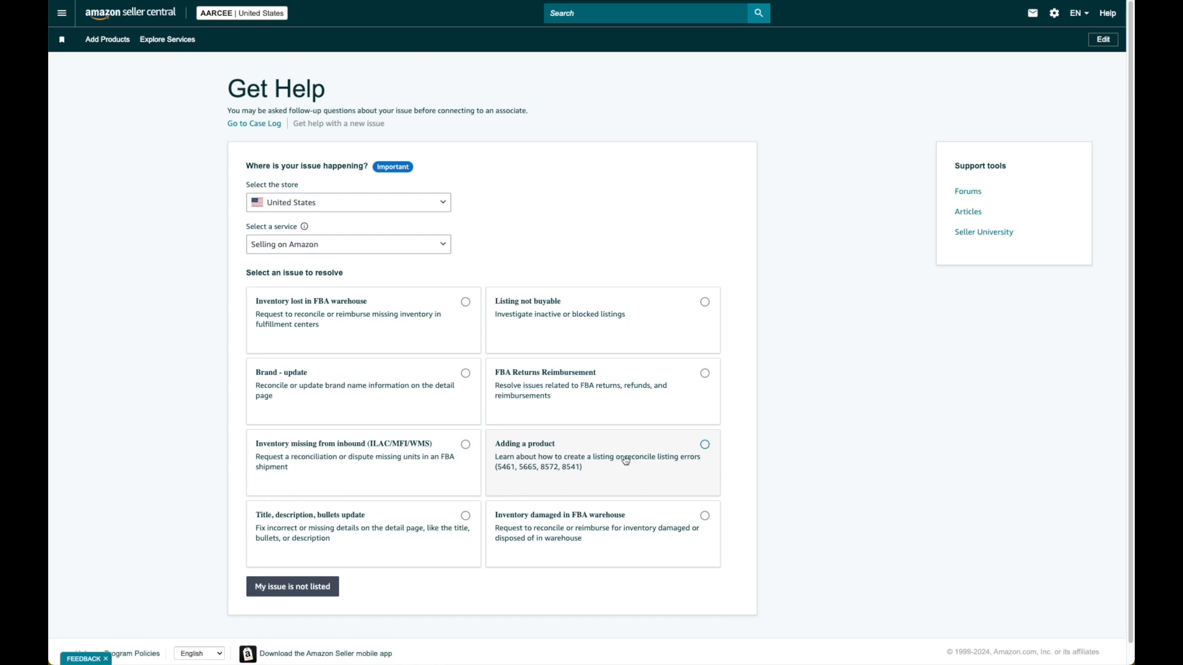
mouse_move(654, 461)
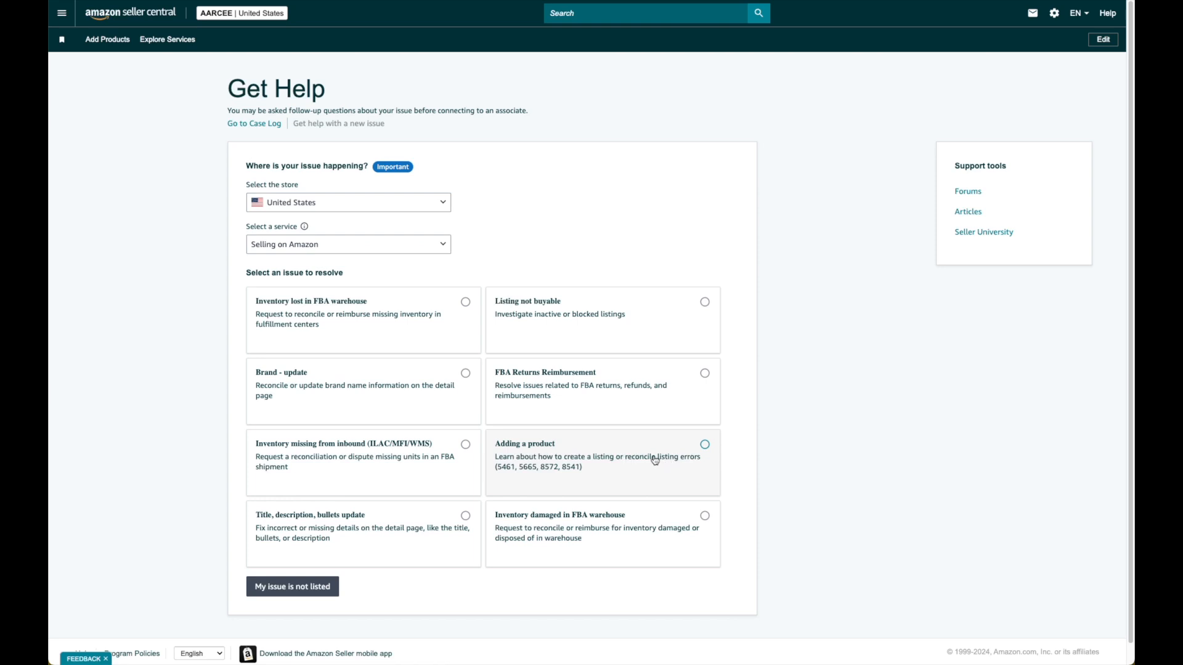
mouse_move(495, 482)
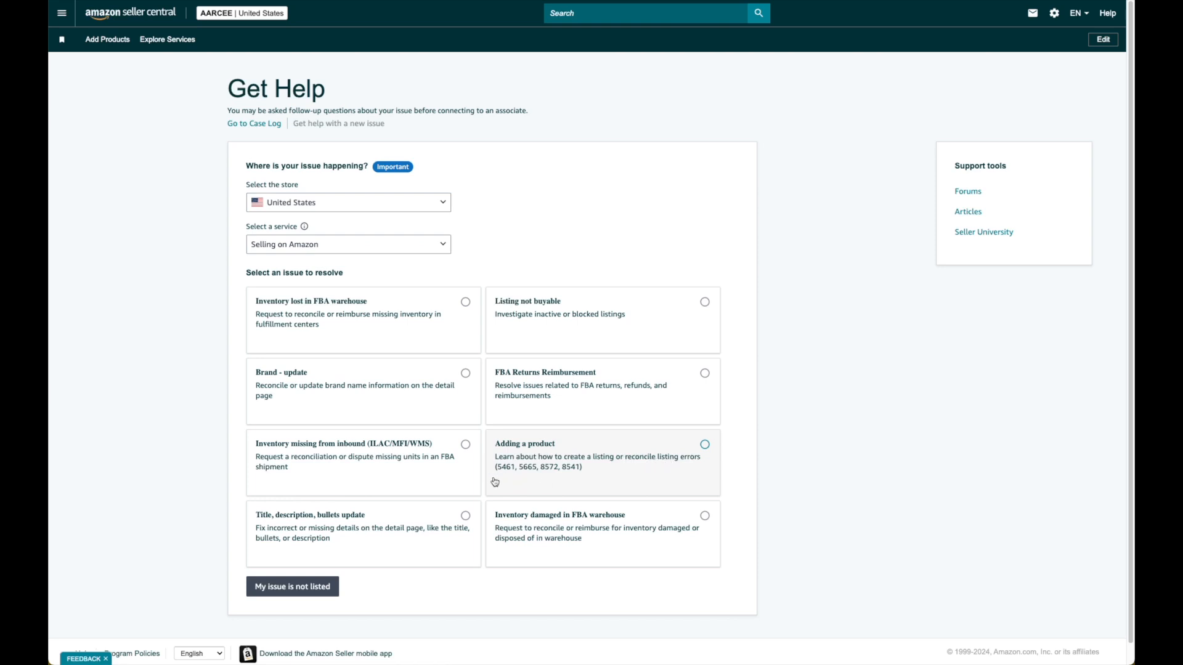
mouse_move(530, 475)
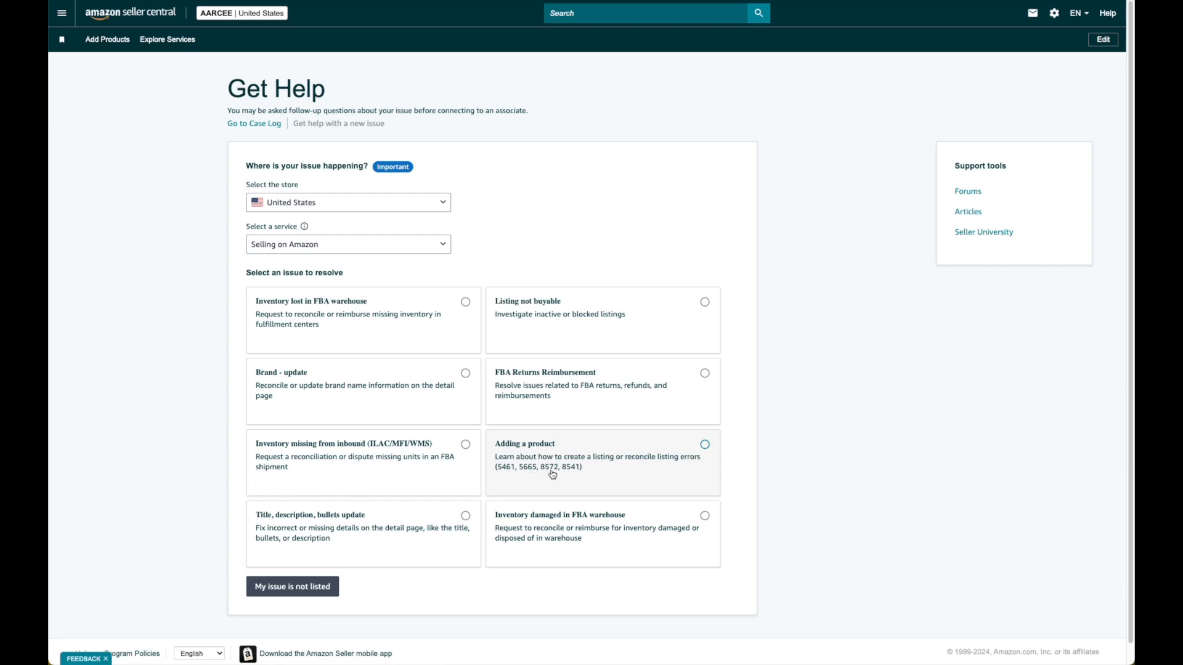
mouse_move(627, 472)
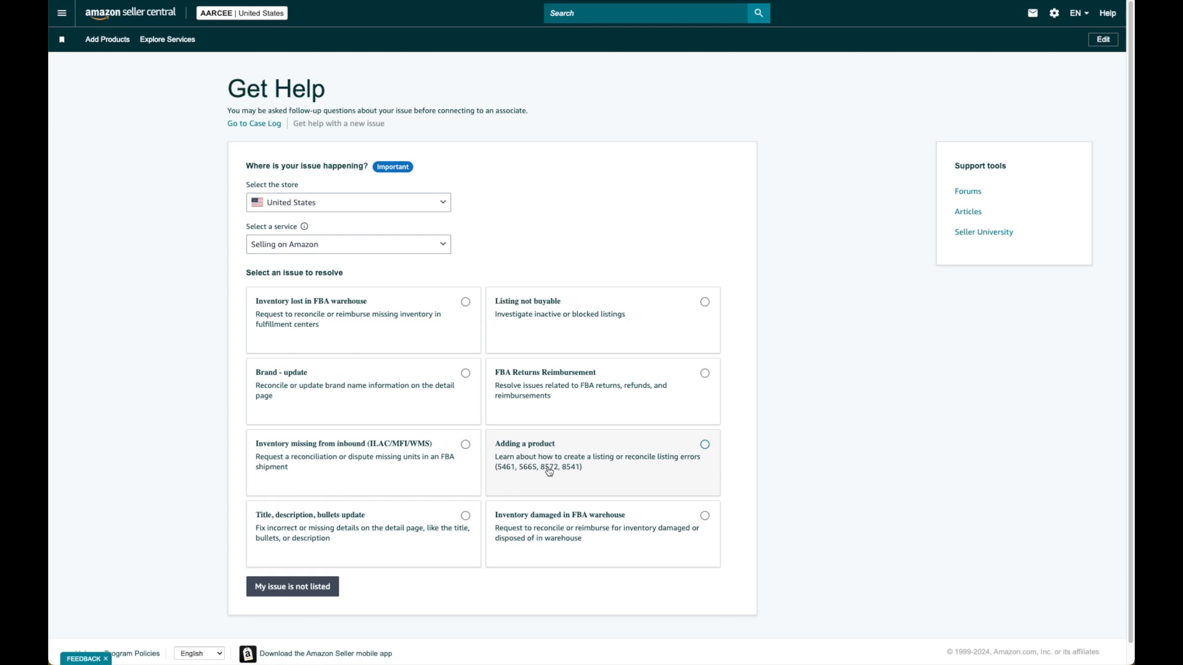
mouse_move(545, 476)
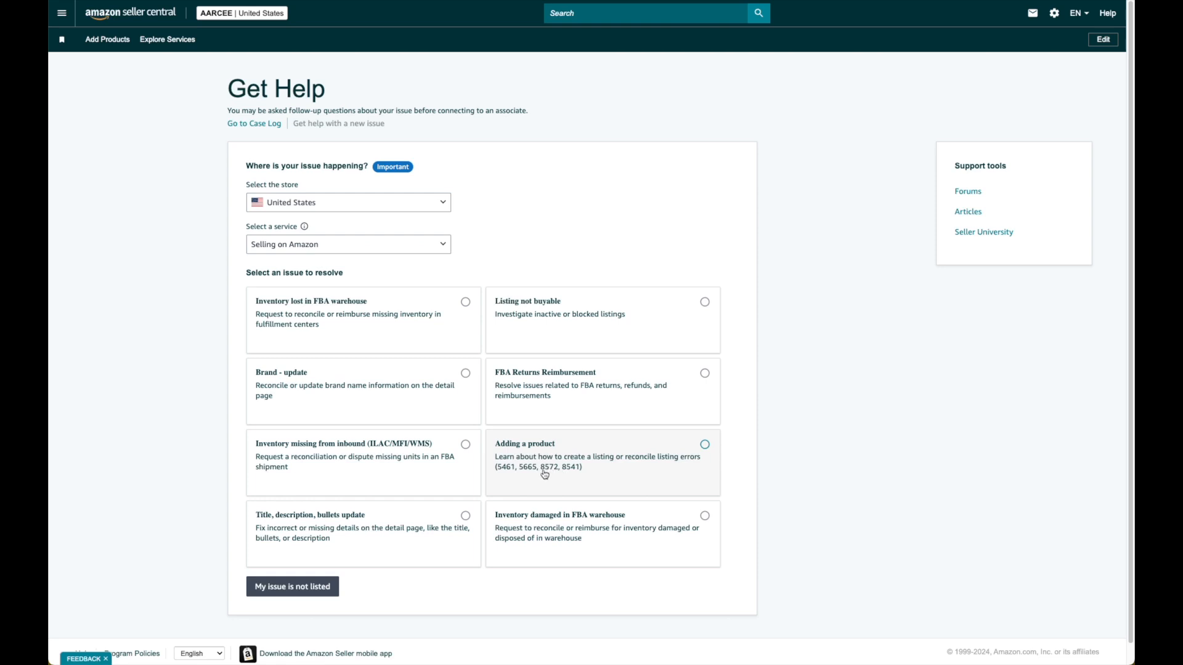
Select 'Adding a product' as the issue on the Get Help page
left_click(704, 445)
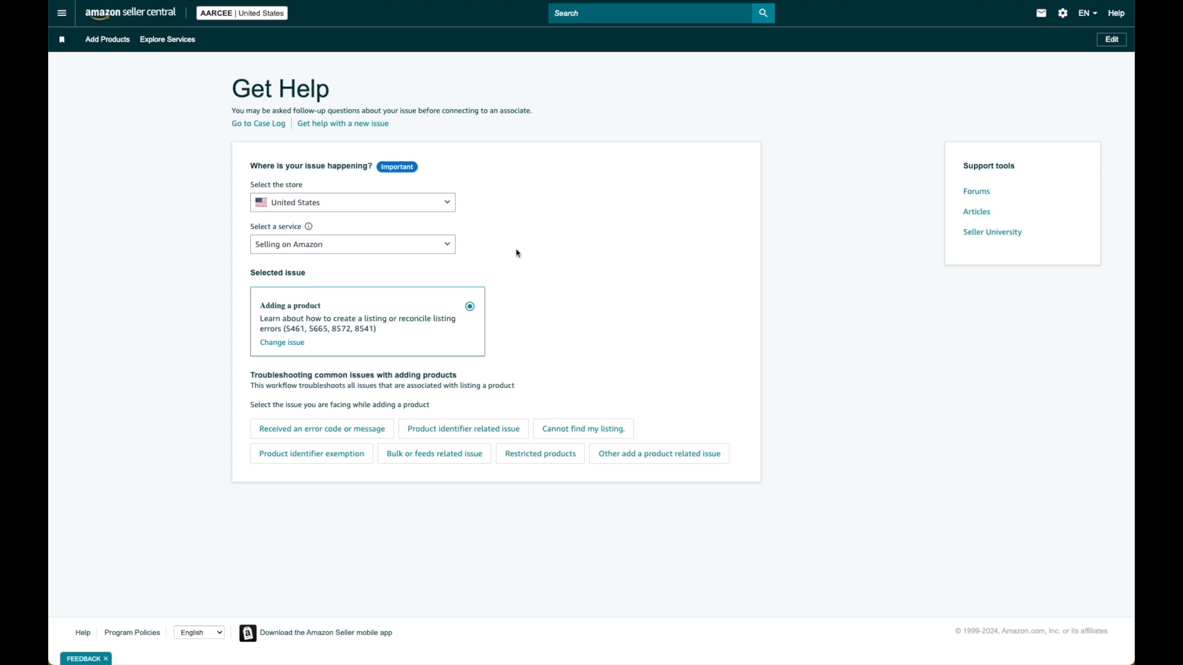
mouse_move(700, 301)
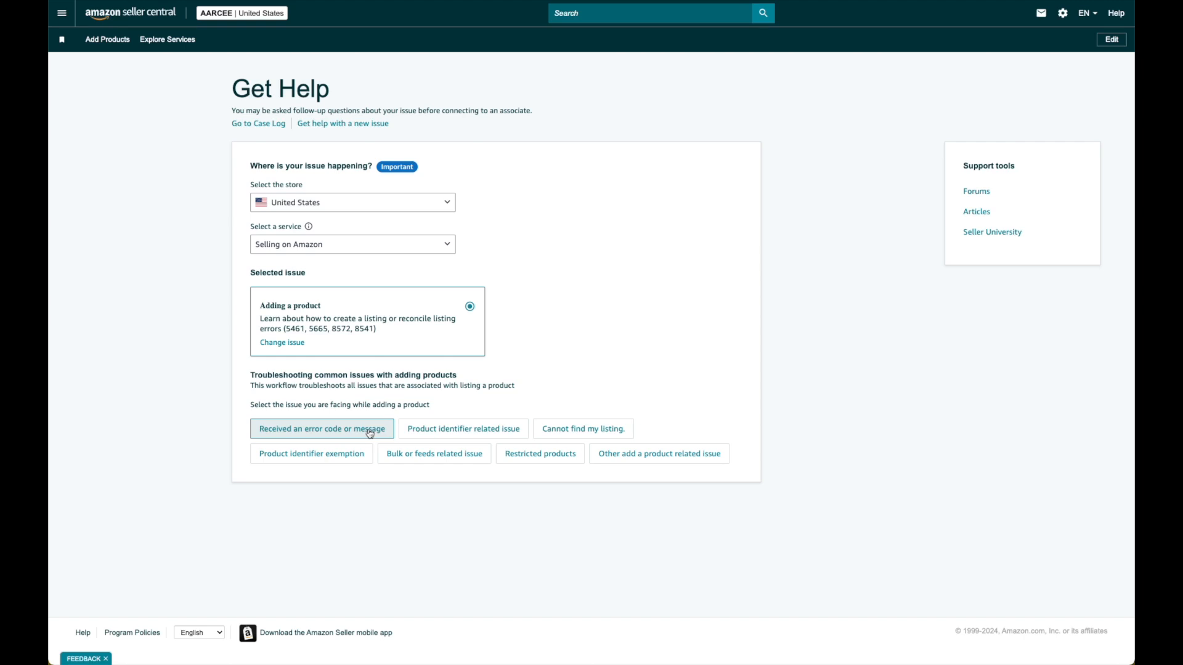
Choose 'Received an error code or message' from the adding-products troubleshooting list
left_click(322, 429)
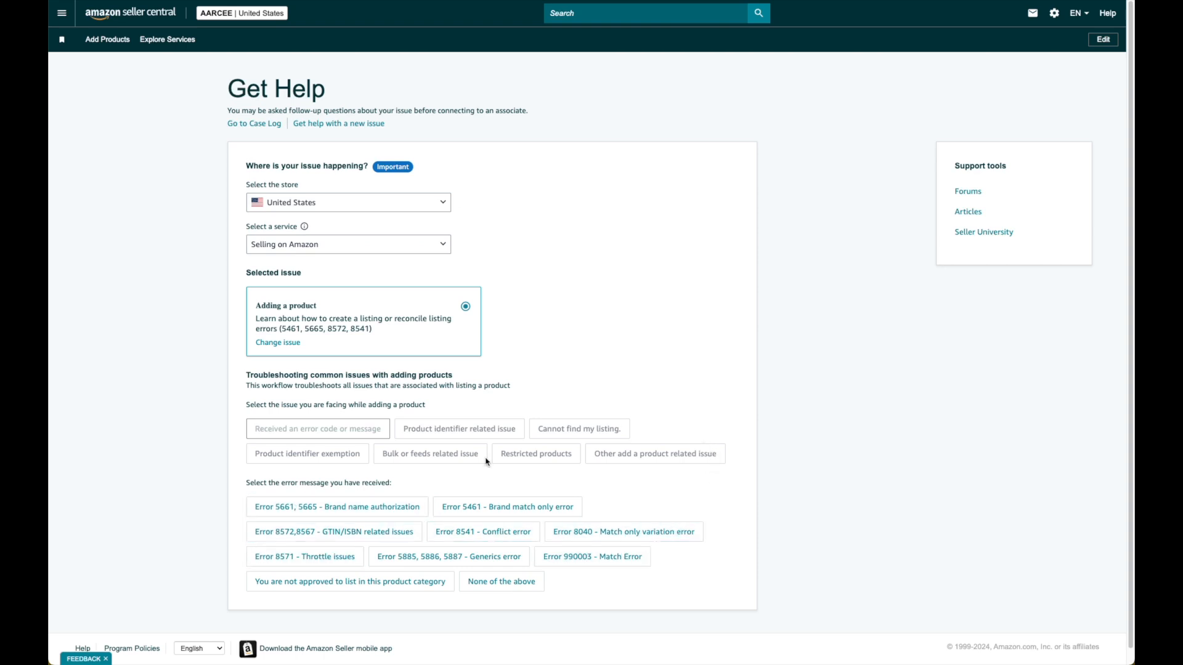
Choose 'Error 8572,8567 - GTIN/ISBN related issues' to reveal the product details form
left_click(334, 532)
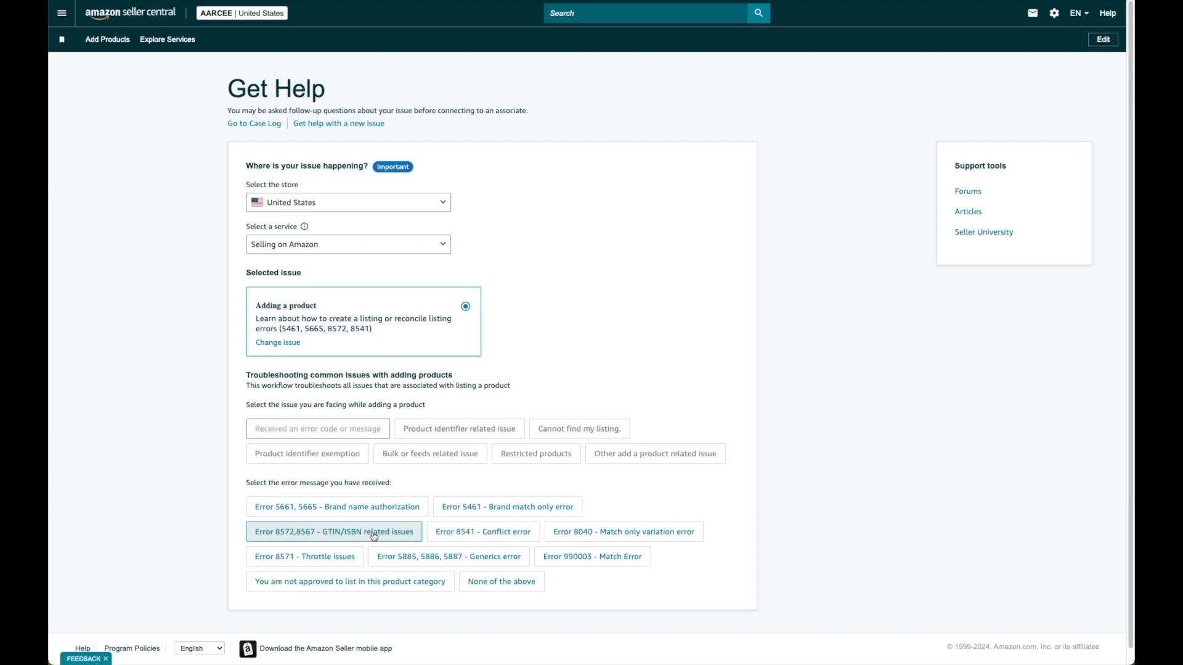
left_click(334, 532)
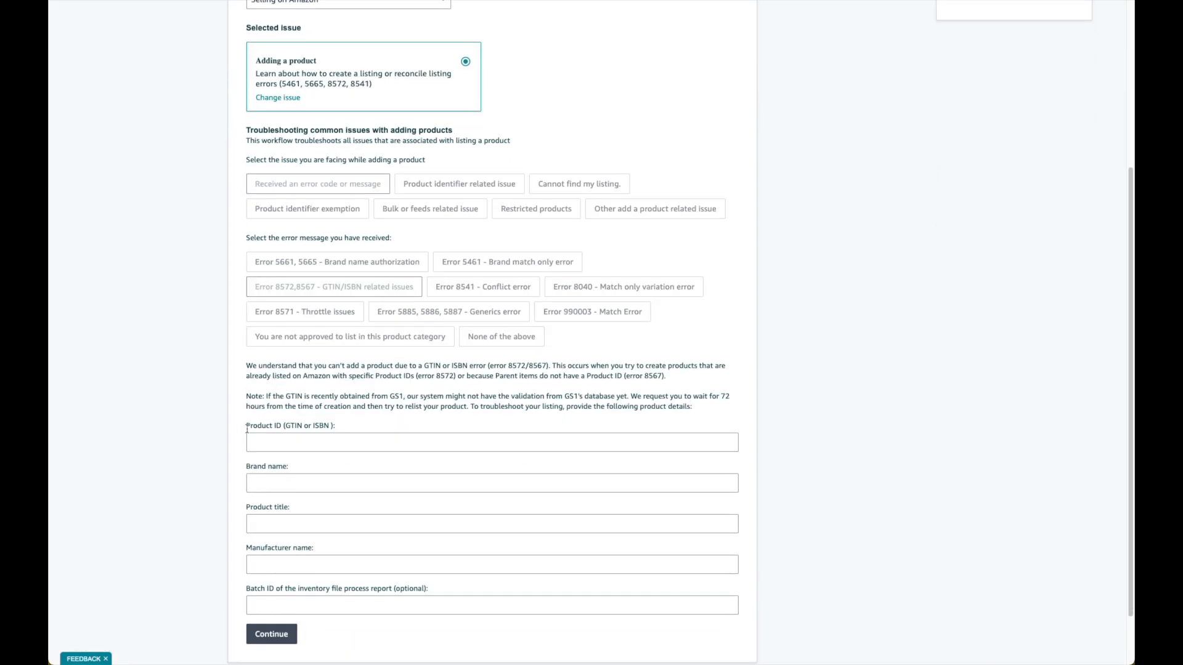
scroll("down", 3)
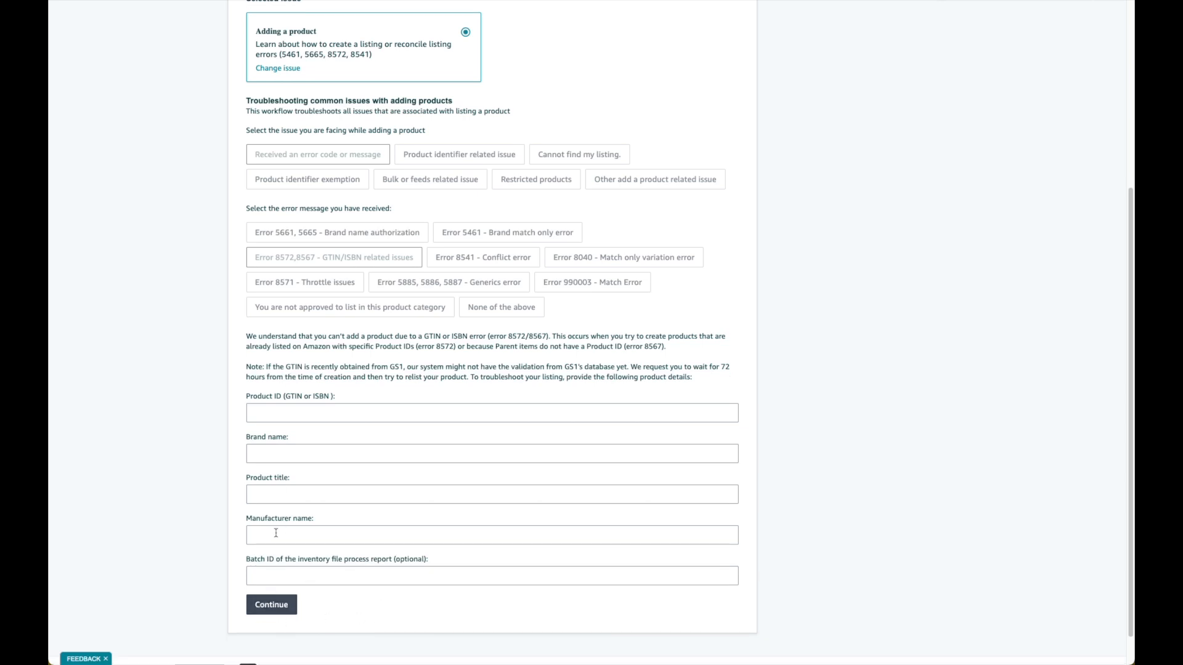
mouse_move(741, 415)
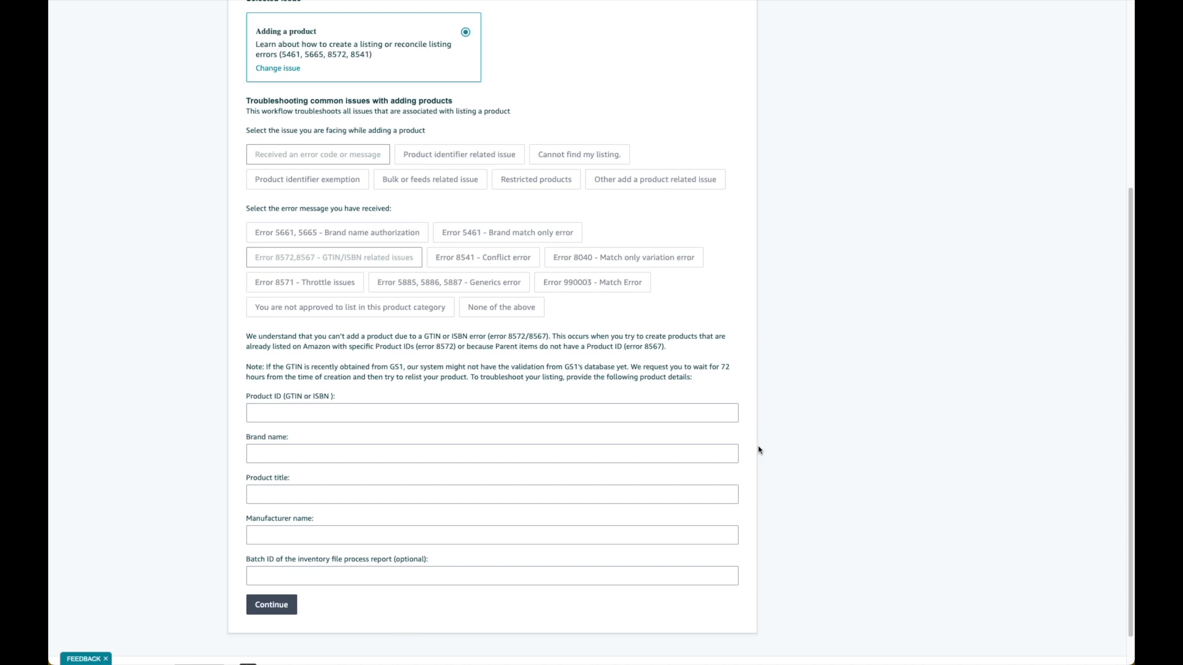
mouse_move(1034, 122)
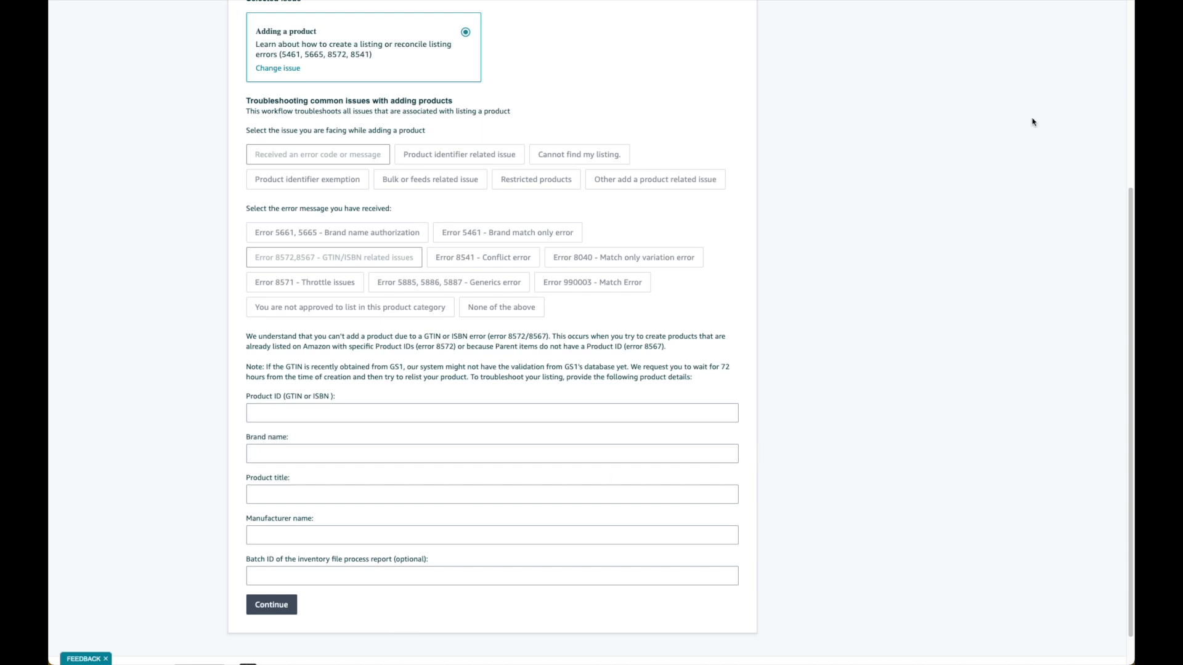